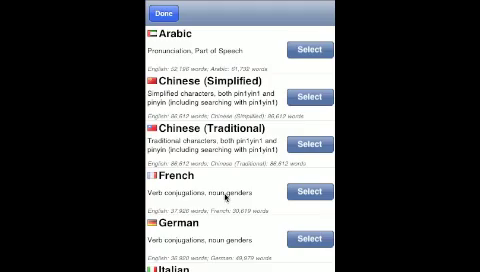
- Scroll the language list down to reach Spanish and make it the active dictionary
scroll("down", 3)
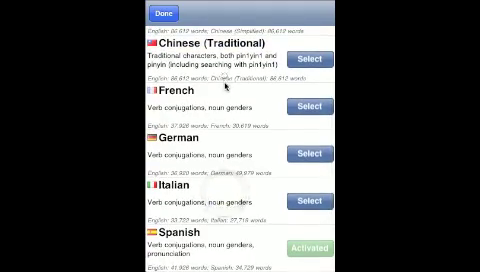
scroll("down", 3)
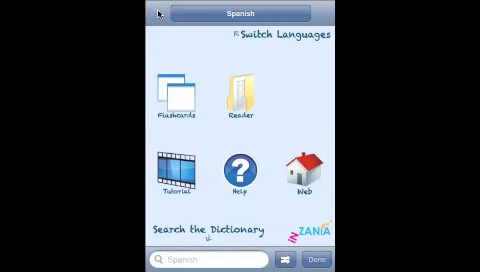
mouse_move(164, 264)
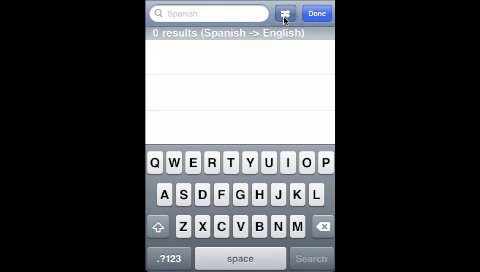
- Search the Spanish dictionary for 'study' to list estudiar, examinar, investigar and estudio
left_click(288, 14)
type("study")
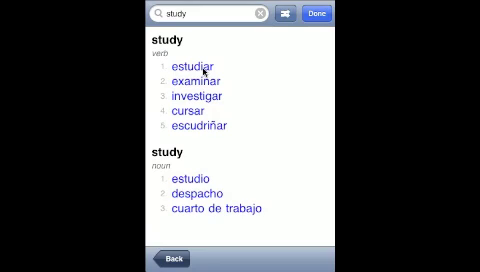
- Look up estudiar's dictionary entry with meanings study, discuss and investigate
left_click(196, 66)
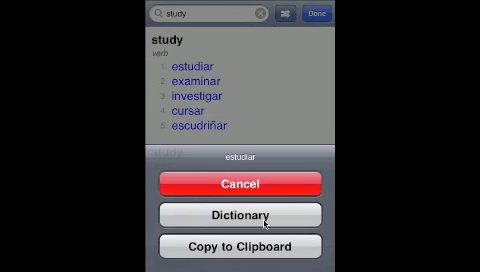
left_click(240, 212)
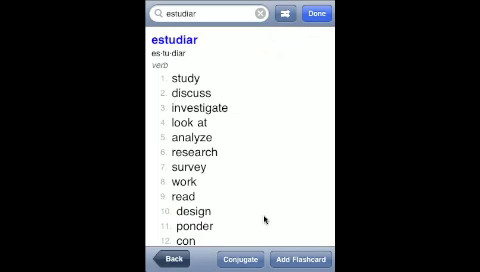
scroll("down", 3)
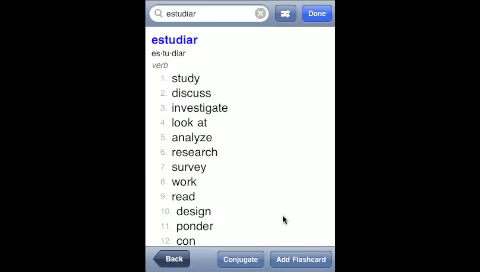
mouse_move(284, 220)
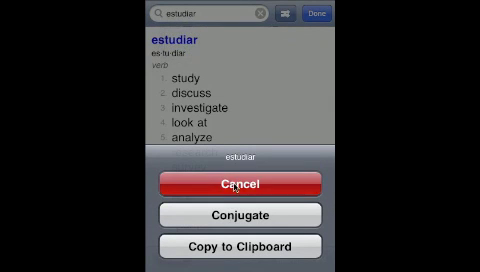
left_click(240, 184)
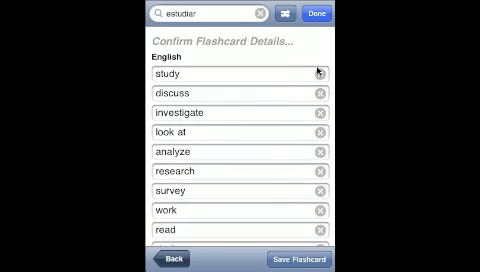
mouse_move(316, 96)
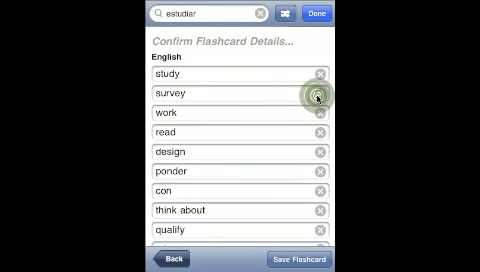
- Trim the estudiar flashcard to the English meaning 'study' and save it
left_click(318, 96)
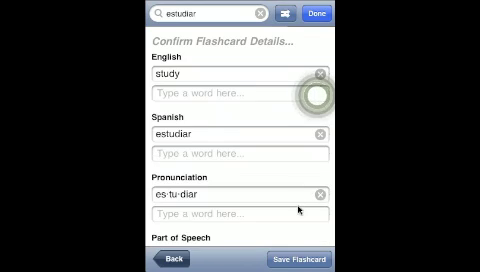
scroll("down", 3)
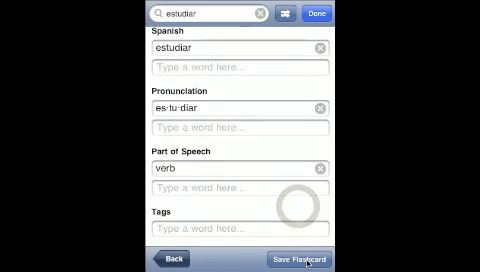
left_click(304, 260)
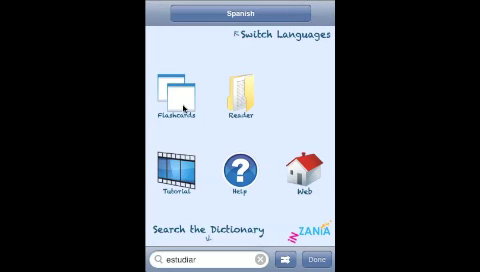
mouse_move(180, 104)
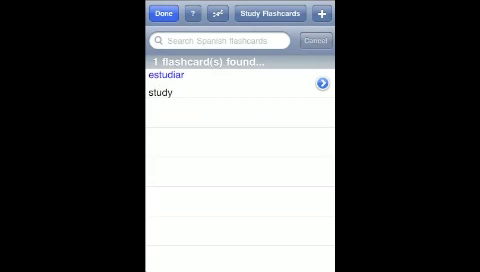
mouse_move(320, 18)
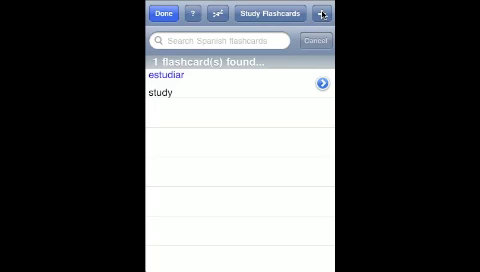
mouse_move(324, 12)
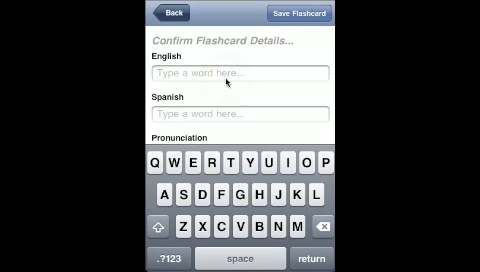
type("test")
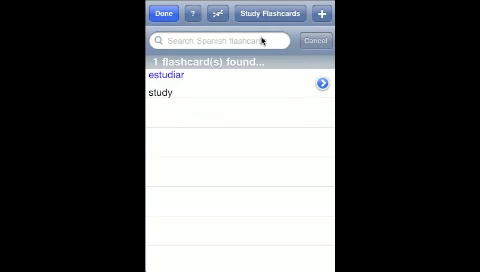
mouse_move(246, 92)
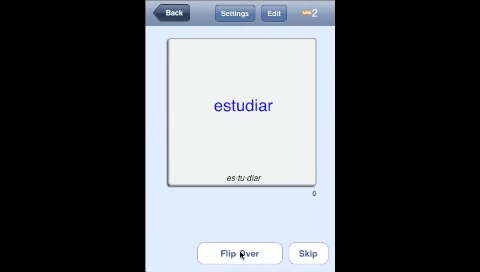
mouse_move(246, 138)
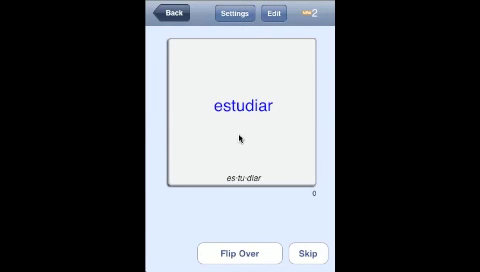
- Flip the estudiar flashcard to reveal its meaning 'study'
left_click(240, 138)
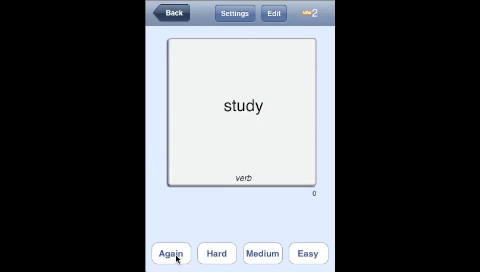
mouse_move(204, 256)
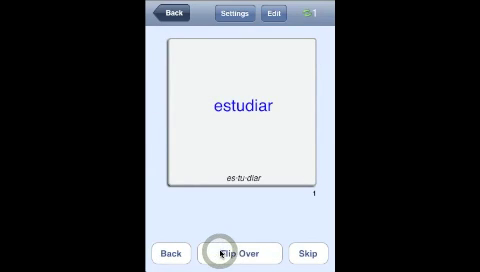
mouse_move(228, 208)
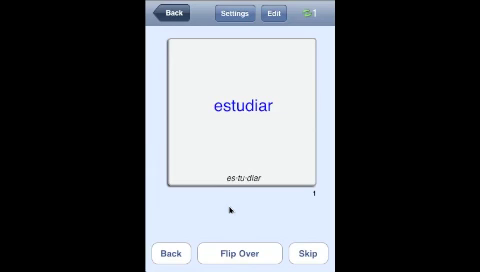
mouse_move(232, 20)
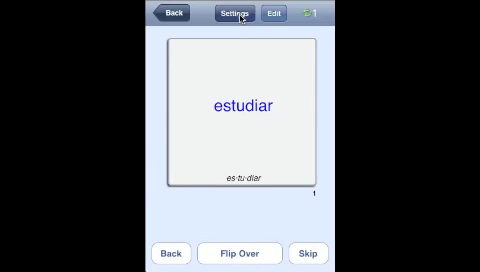
- View the flashcard study settings, then return to the Spanish home screen
left_click(228, 16)
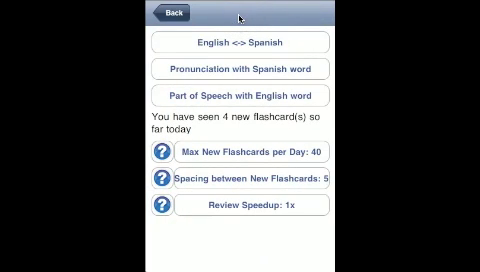
left_click(240, 40)
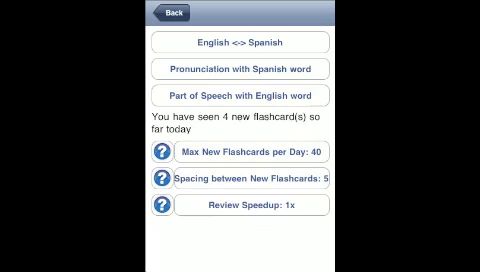
mouse_move(280, 128)
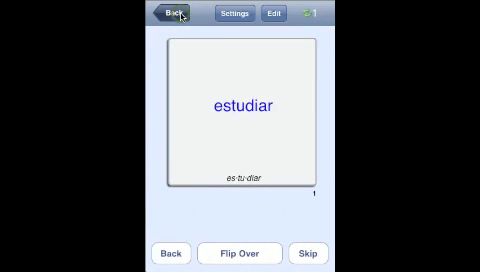
left_click(170, 18)
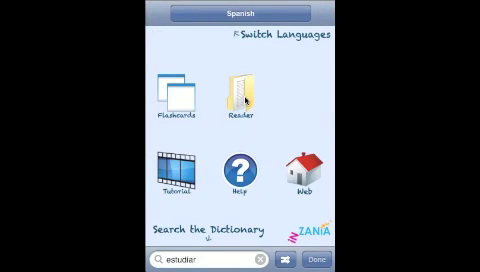
- Visit the Spanish Reader document list and search the dictionary for 'pasillo'
left_click(240, 90)
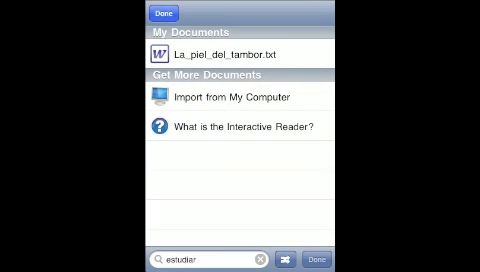
type("pasillo")
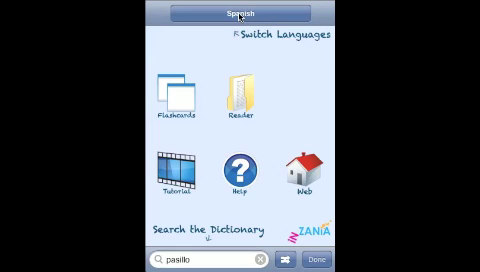
- Switch the active dictionary to Chinese (Simplified) and try a search with 'n'
left_click(240, 12)
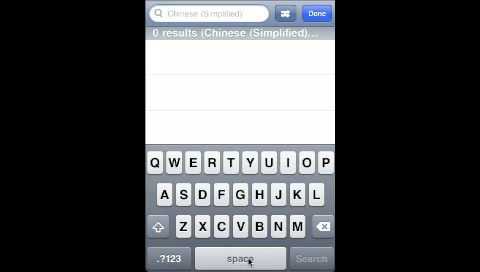
type("n")
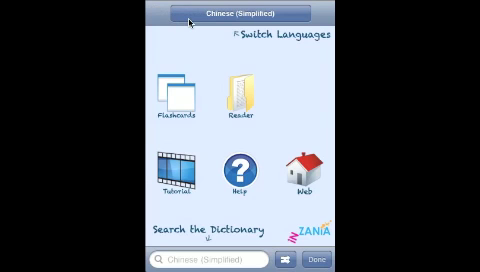
- Switch to the Arabic dictionary, look up 'hello', then view the Arabic Reader document list
left_click(240, 12)
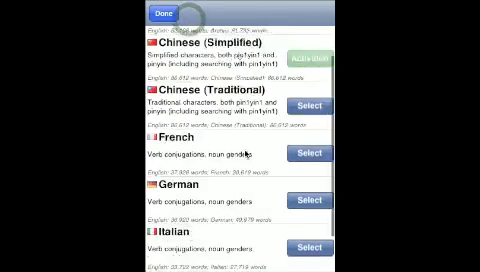
scroll("down", 3)
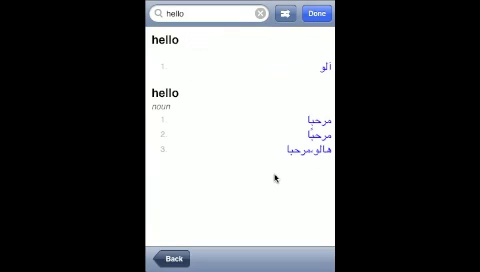
mouse_move(312, 30)
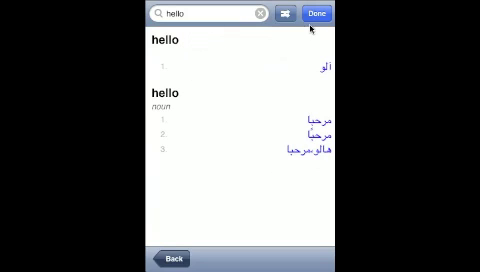
left_click(320, 12)
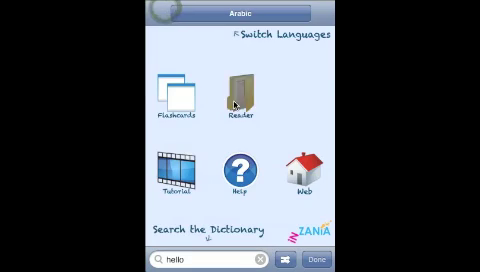
left_click(232, 96)
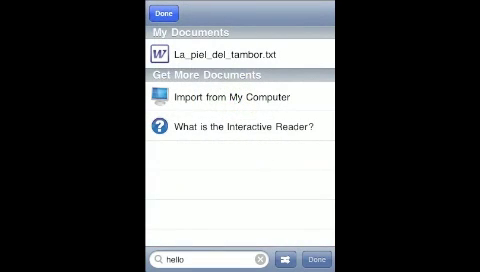